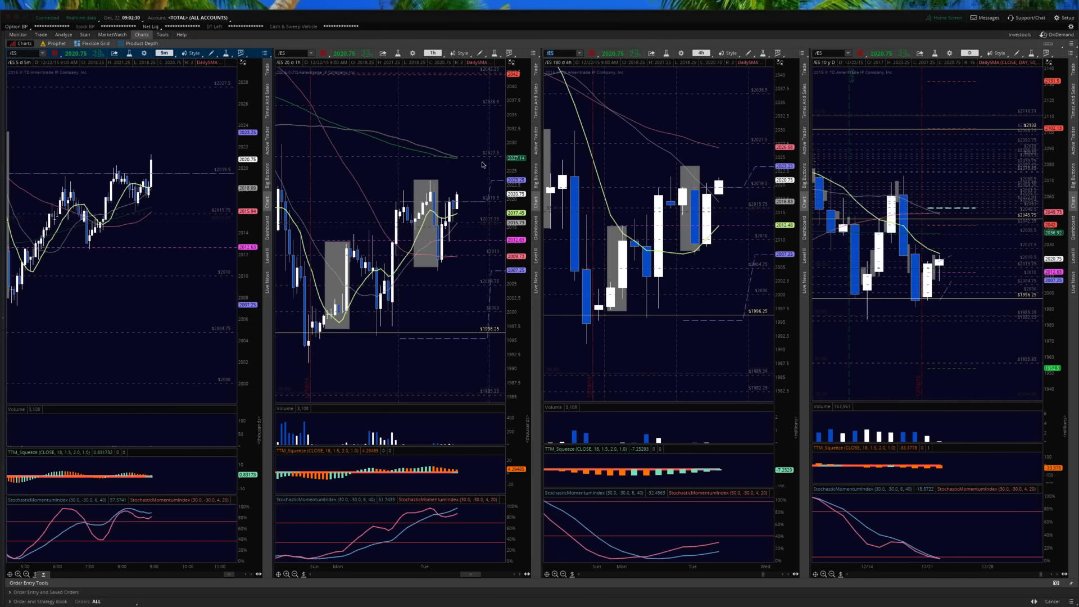
{"action": "mouse_move", "coordinate": [521, 185]}
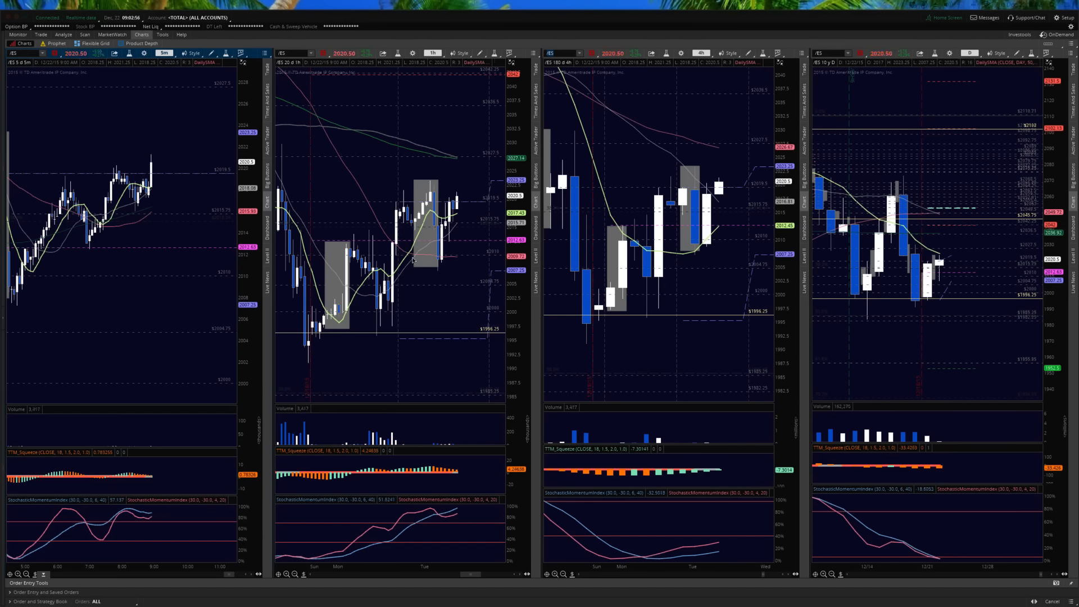
{"action": "mouse_move", "coordinate": [411, 260]}
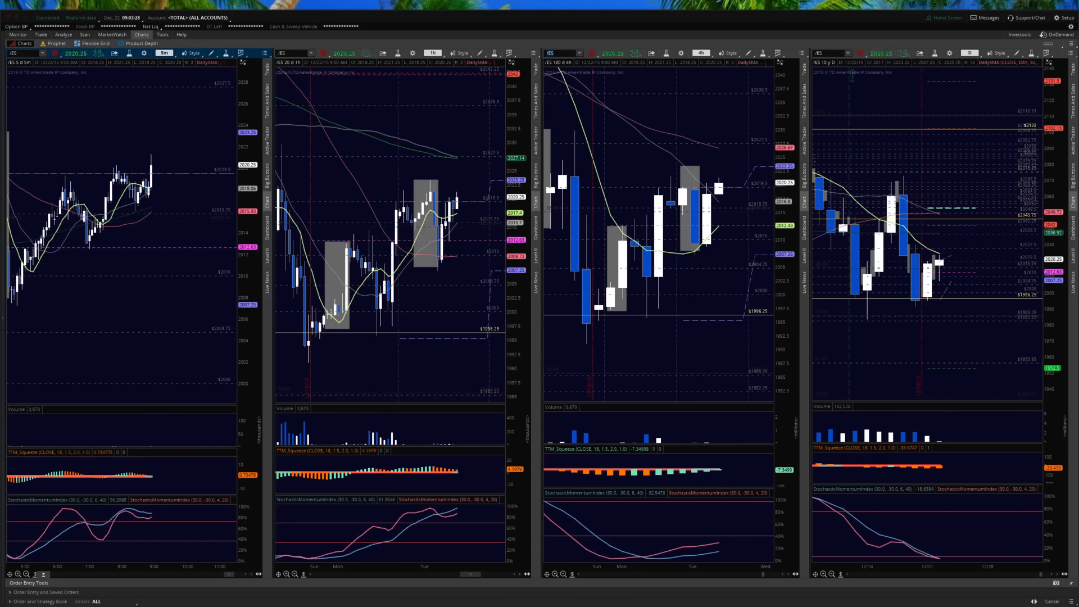
{"action": "mouse_move", "coordinate": [466, 159]}
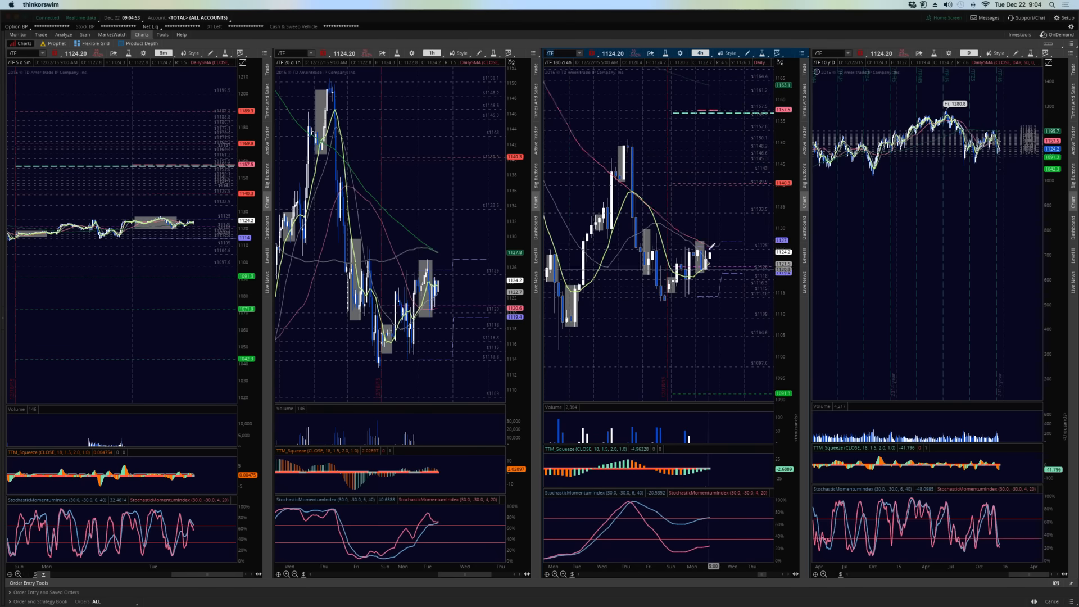
{"action": "mouse_move", "coordinate": [712, 267]}
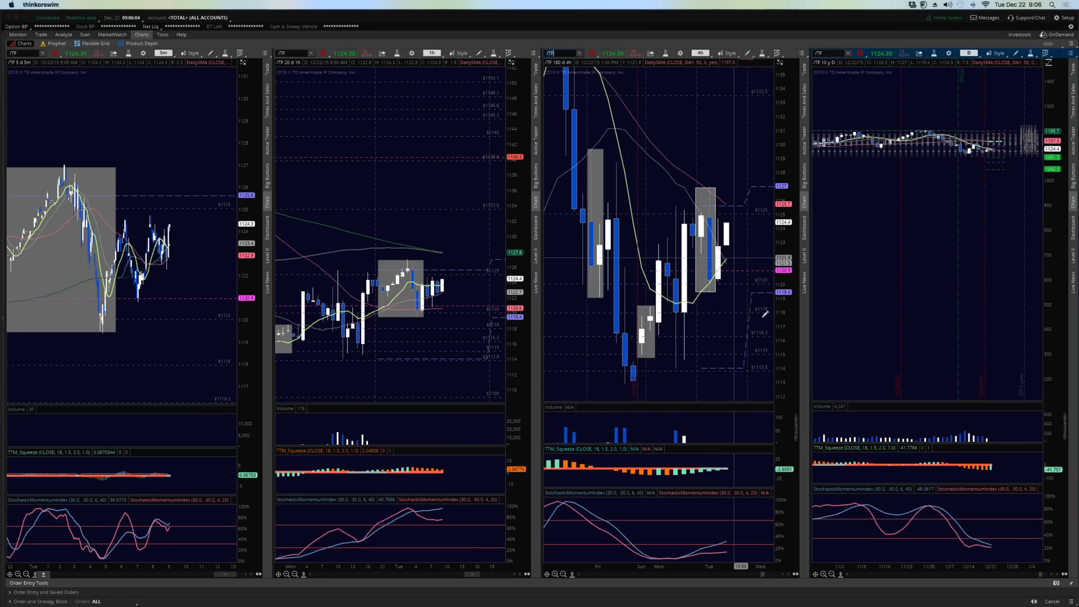
{"action": "mouse_move", "coordinate": [735, 209]}
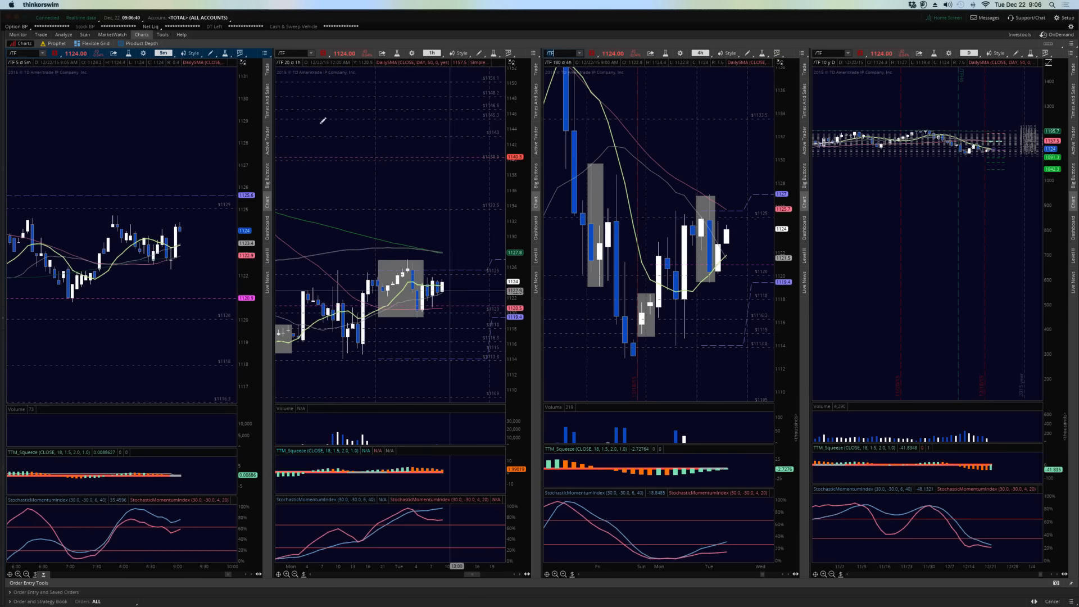
{"action": "mouse_move", "coordinate": [444, 265]}
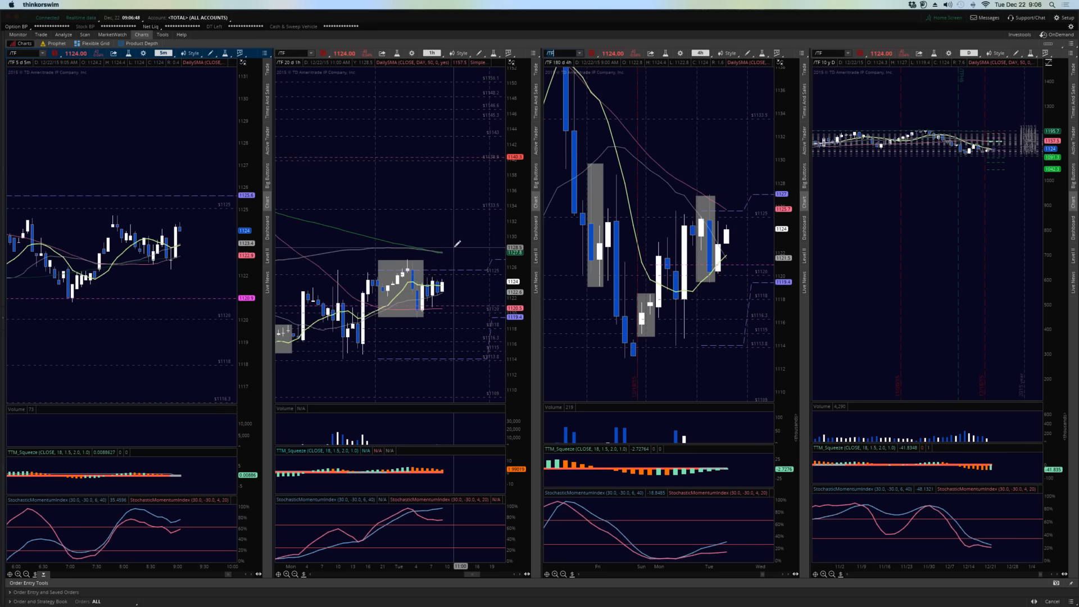
{"action": "mouse_move", "coordinate": [453, 246]}
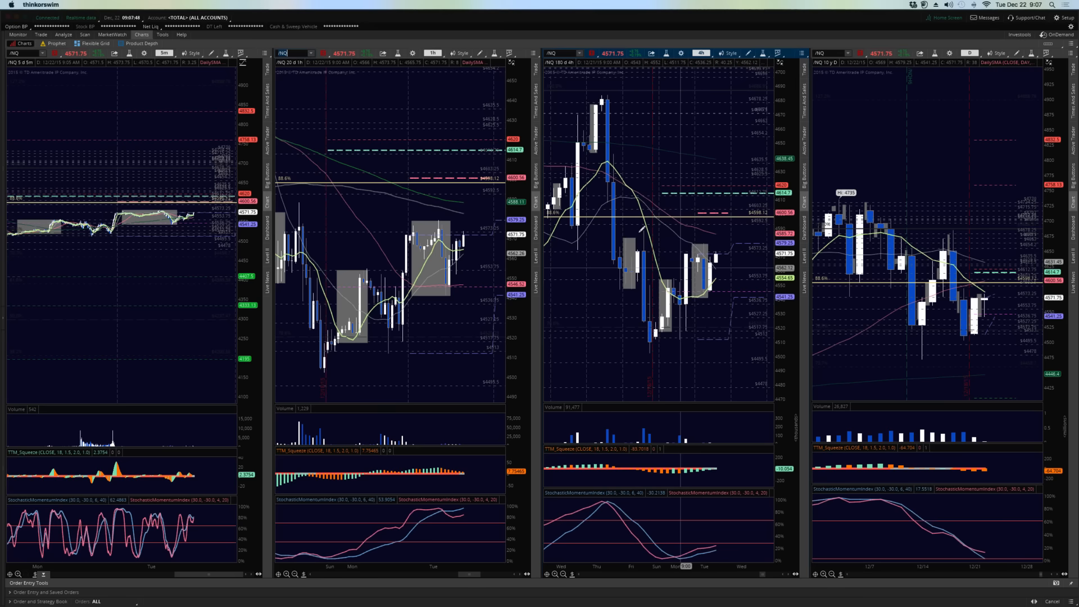
{"action": "mouse_move", "coordinate": [759, 319]}
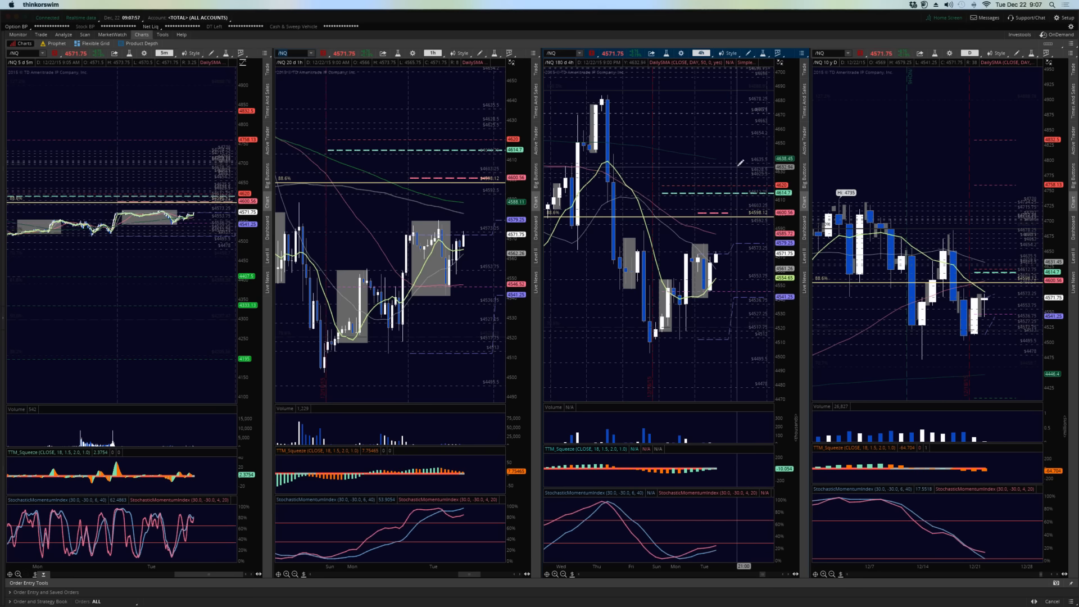
{"action": "mouse_move", "coordinate": [748, 264]}
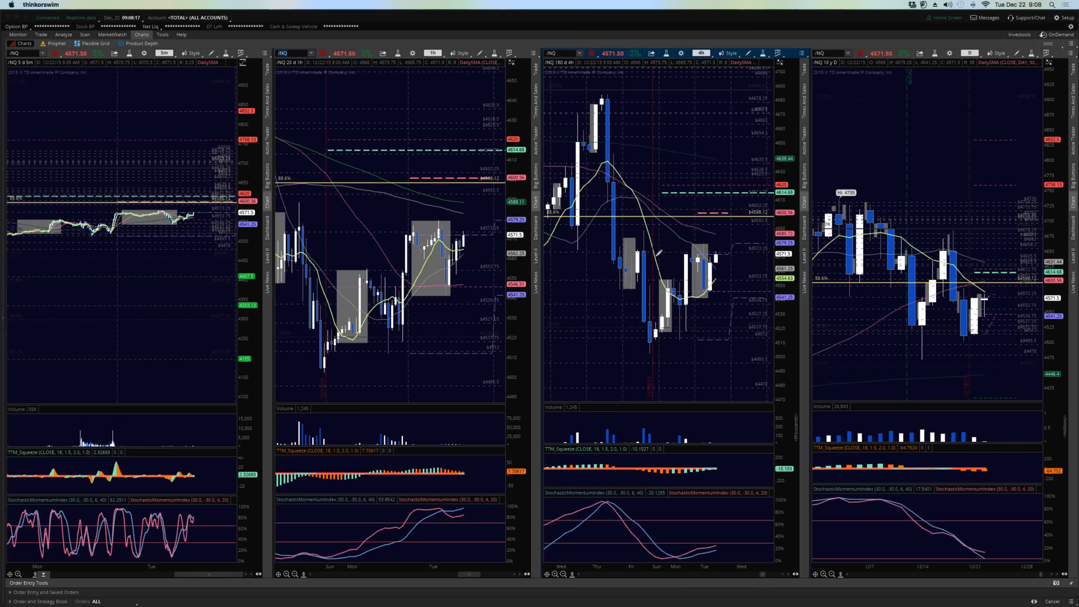
{"action": "mouse_move", "coordinate": [763, 301]}
{"action": "type", "text": "/CL"}
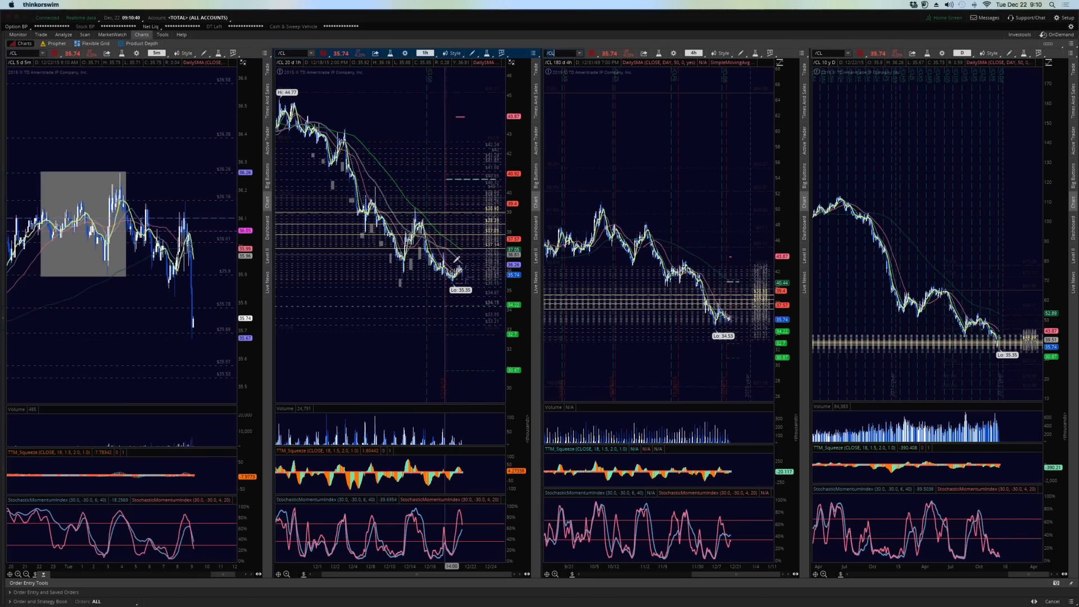
{"action": "mouse_move", "coordinate": [469, 279]}
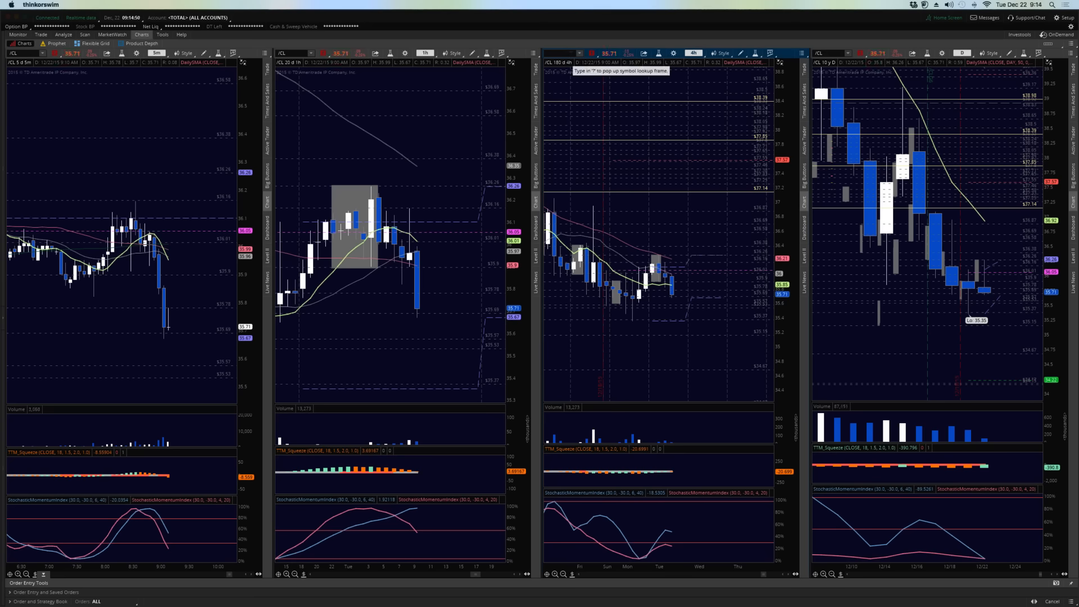
Enter AAPL as the linked symbol so all four grid charts show AAPL
{"action": "type", "text": "AAPL"}
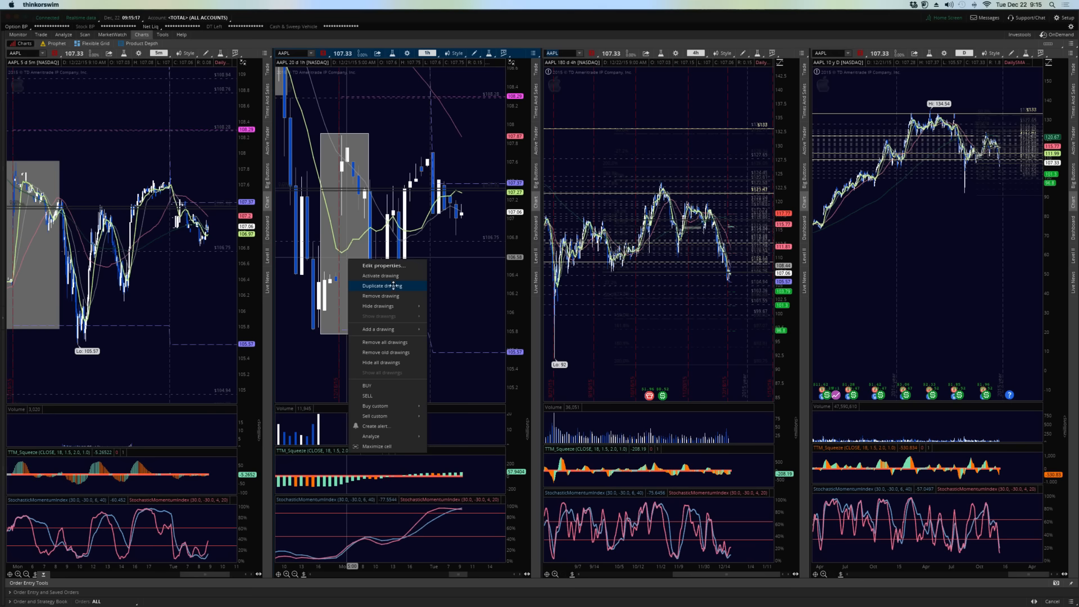
Draw a second gray range box around the latest price swing on AAPL's 5-minute chart
{"action": "left_click", "coordinate": [384, 286]}
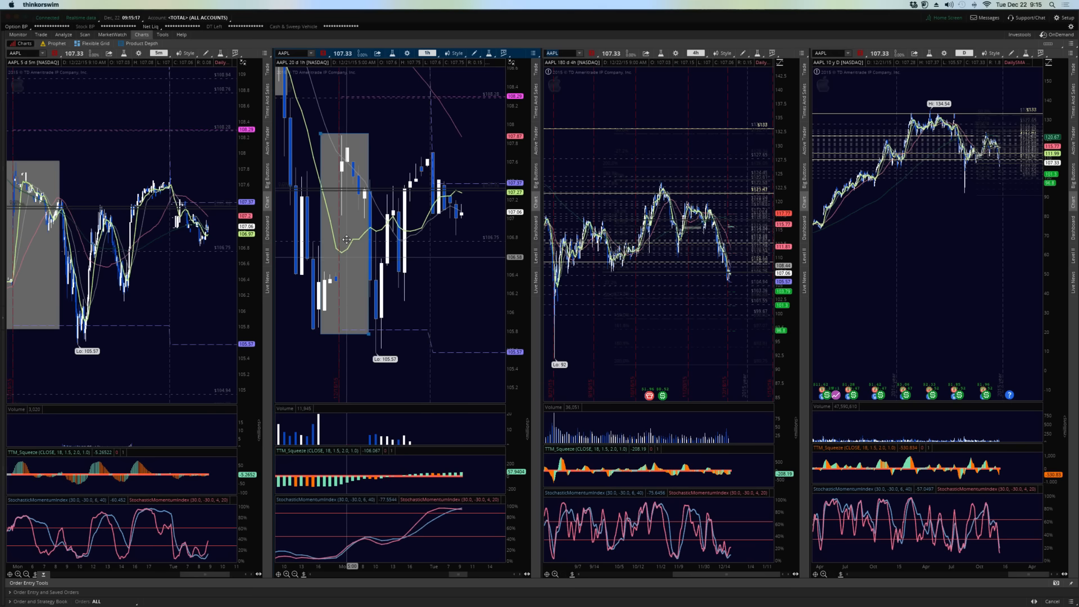
{"action": "left_click_drag", "start_coordinate": [416, 150], "coordinate": [465, 352]}
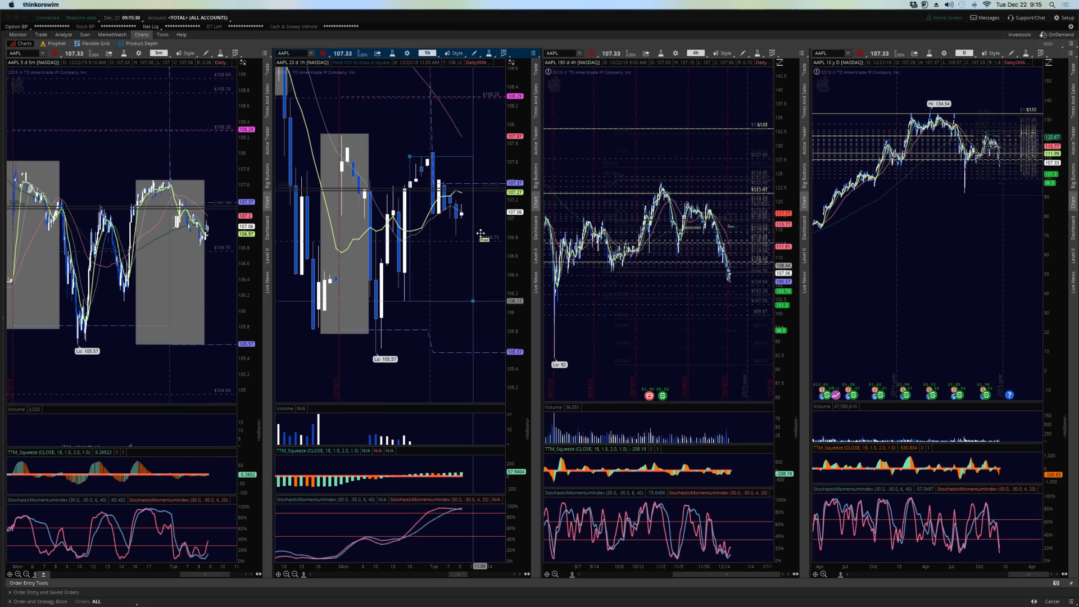
{"action": "mouse_move", "coordinate": [467, 236]}
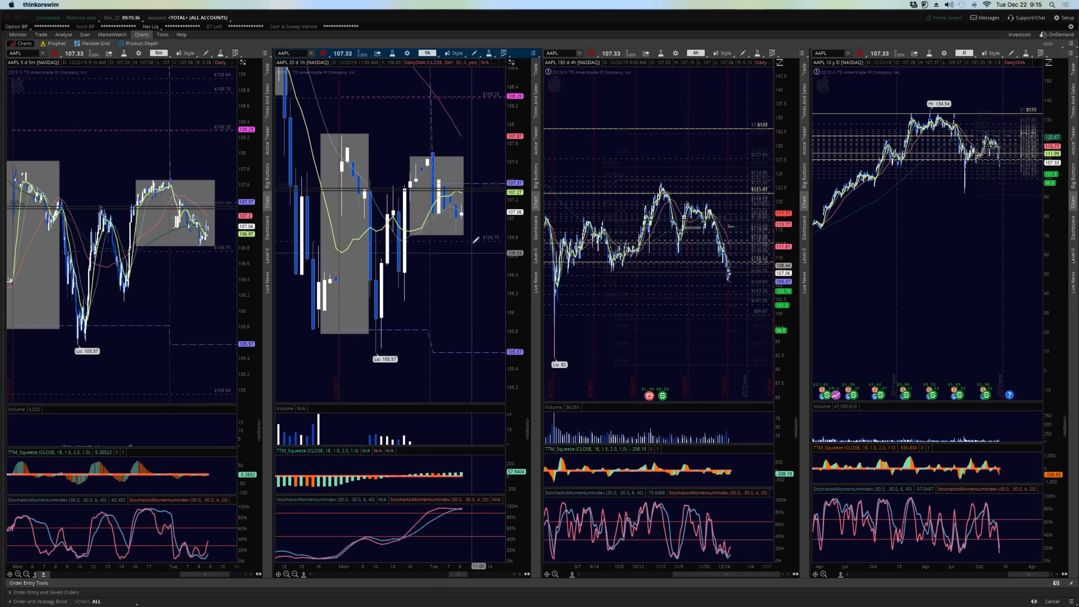
{"action": "mouse_move", "coordinate": [473, 237]}
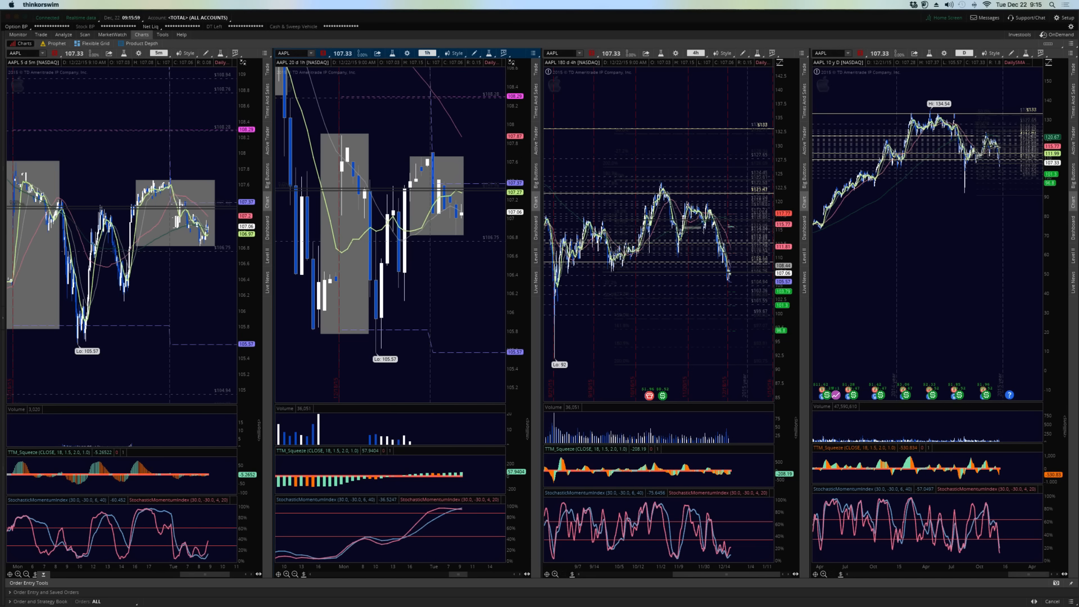
{"action": "type", "text": "TSLA"}
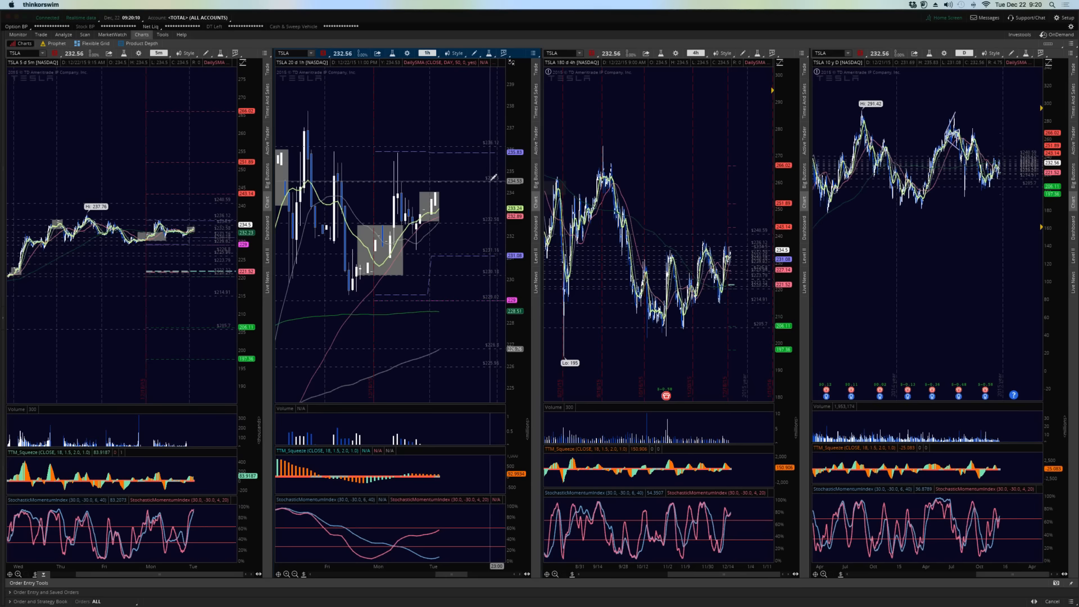
{"action": "mouse_move", "coordinate": [482, 150]}
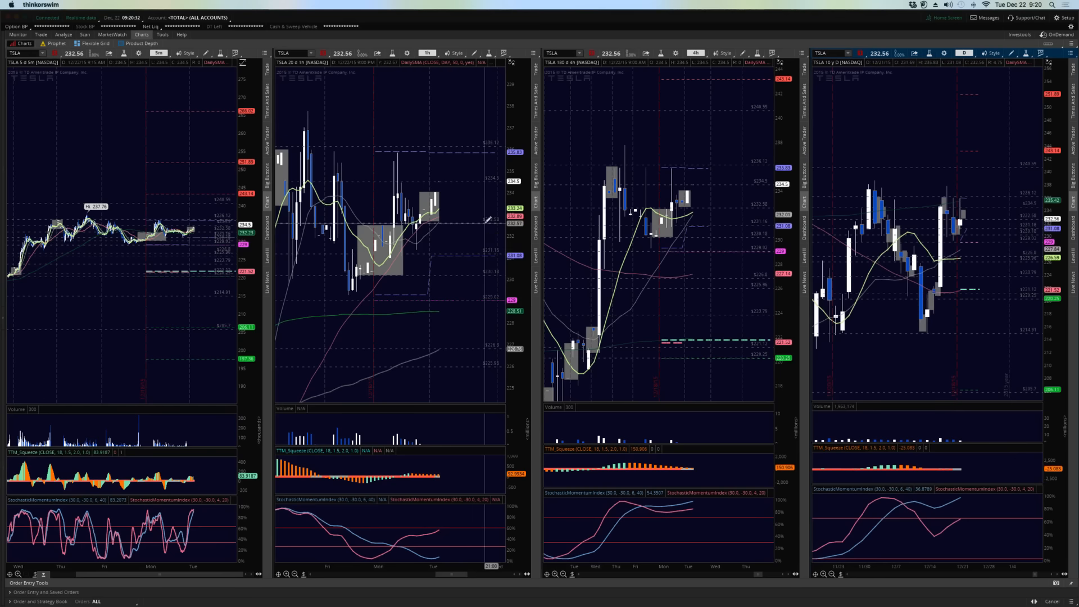
{"action": "mouse_move", "coordinate": [488, 220]}
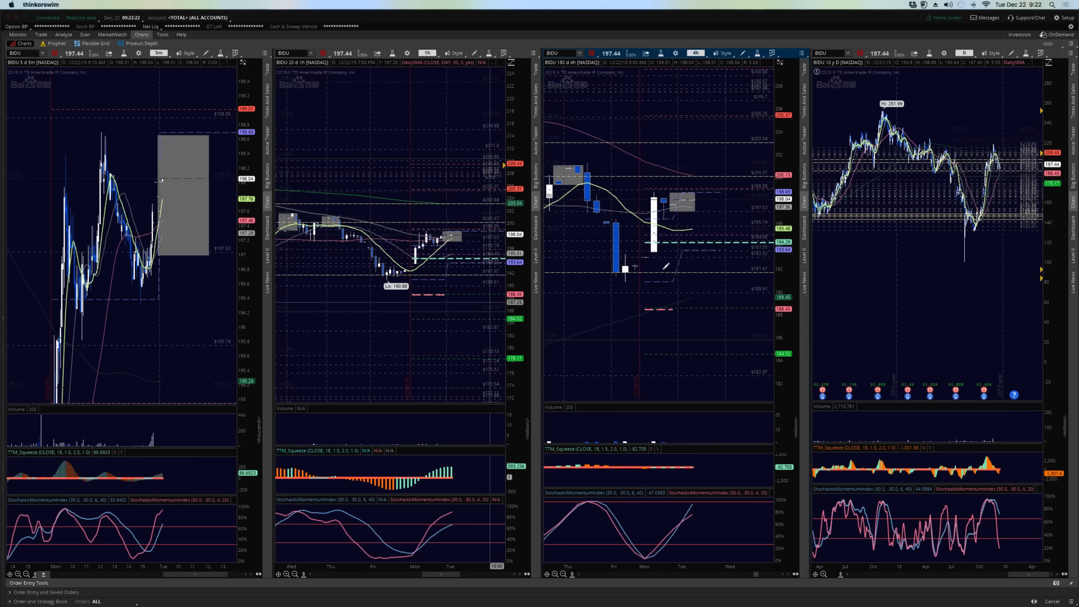
{"action": "mouse_move", "coordinate": [677, 199]}
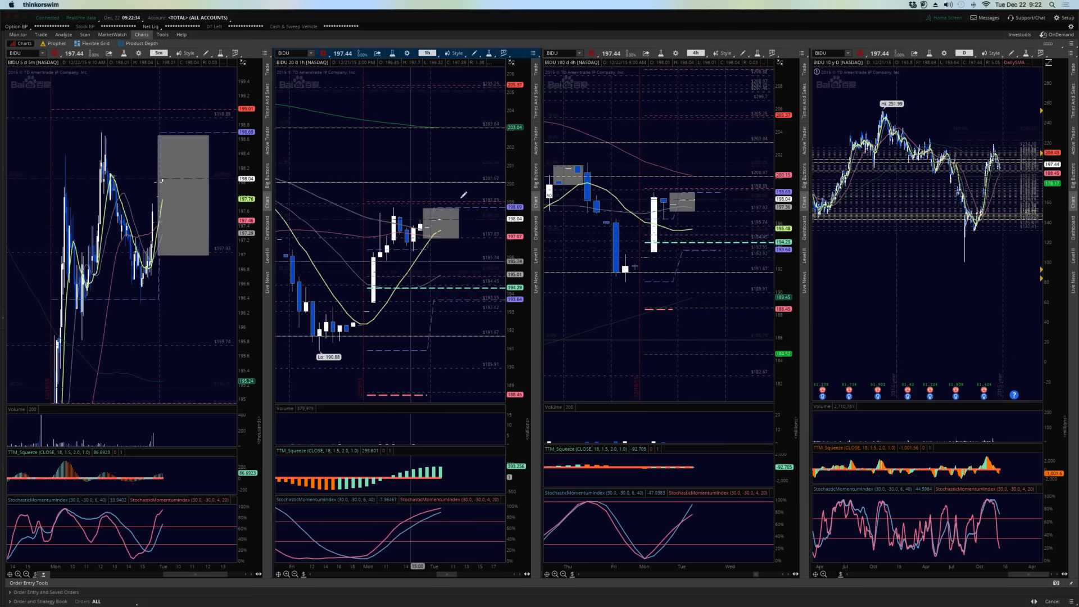
{"action": "mouse_move", "coordinate": [468, 206]}
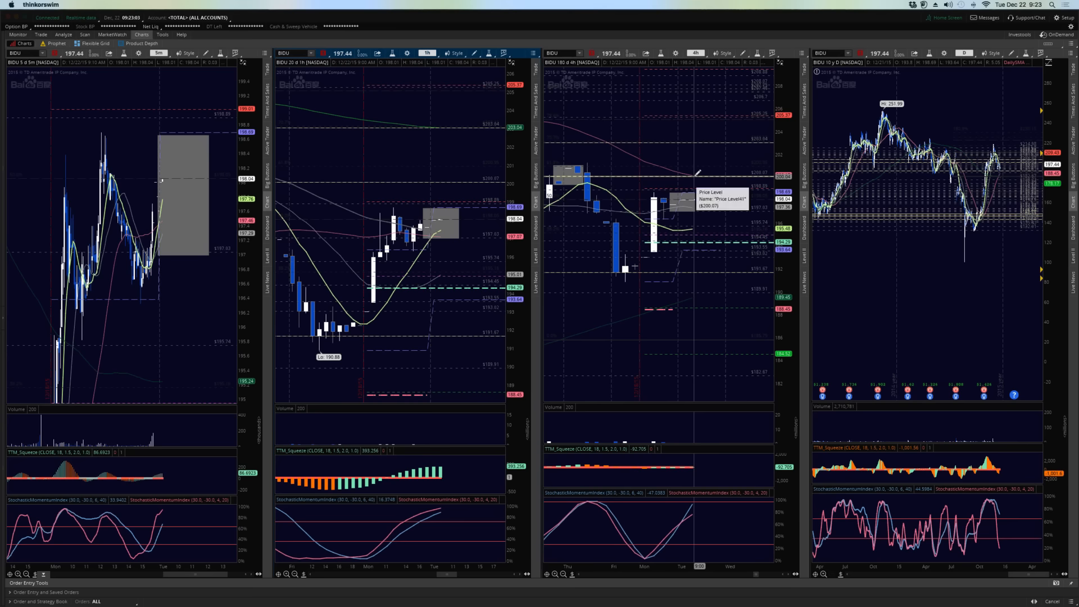
{"action": "mouse_move", "coordinate": [692, 168]}
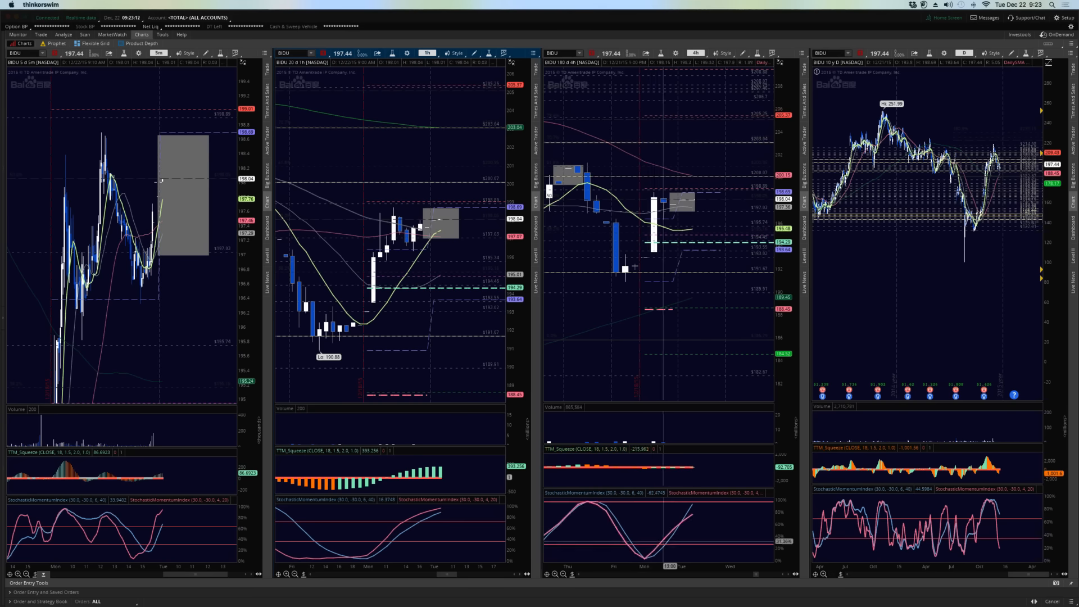
{"action": "mouse_move", "coordinate": [696, 497]}
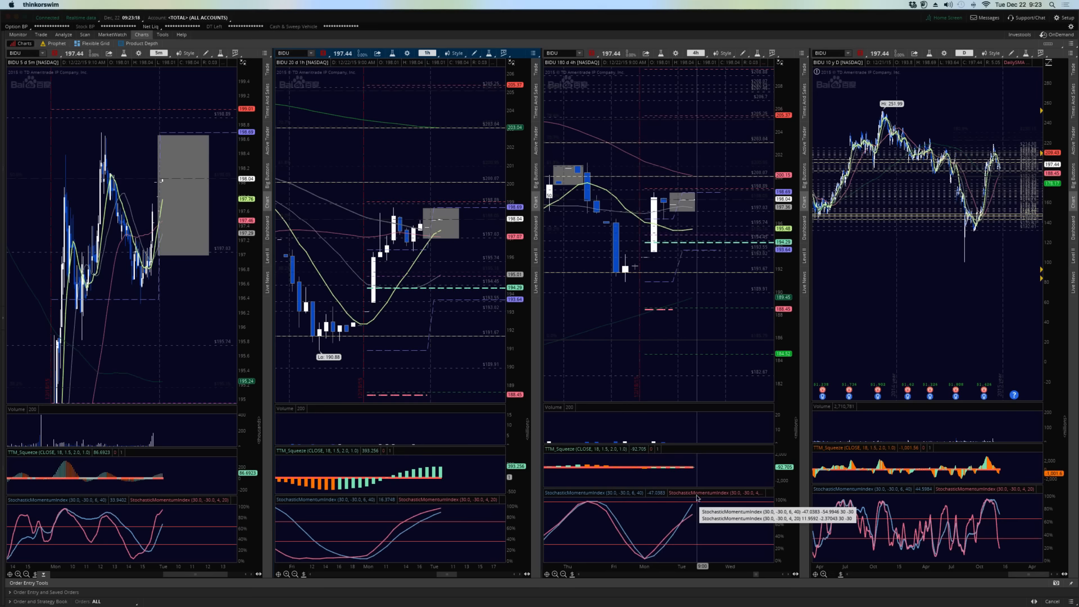
{"action": "mouse_move", "coordinate": [699, 496]}
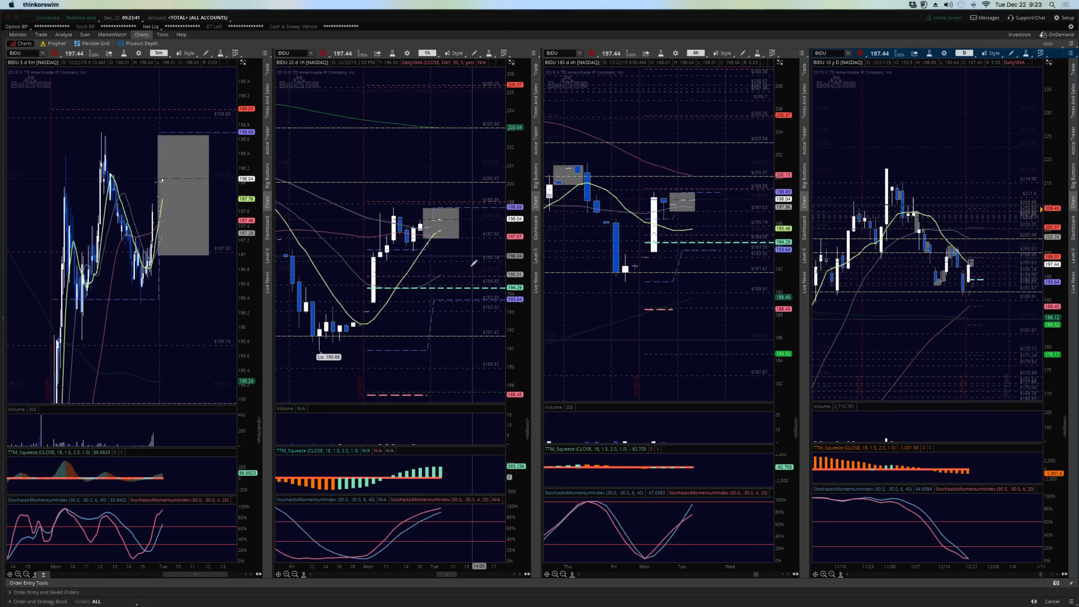
{"action": "mouse_move", "coordinate": [473, 260]}
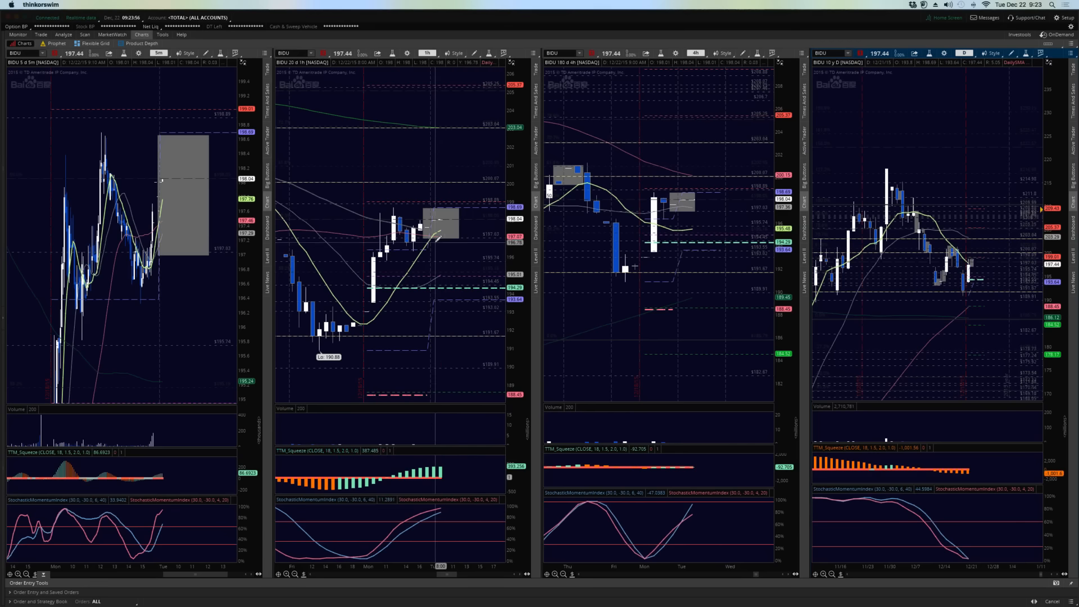
{"action": "mouse_move", "coordinate": [437, 244]}
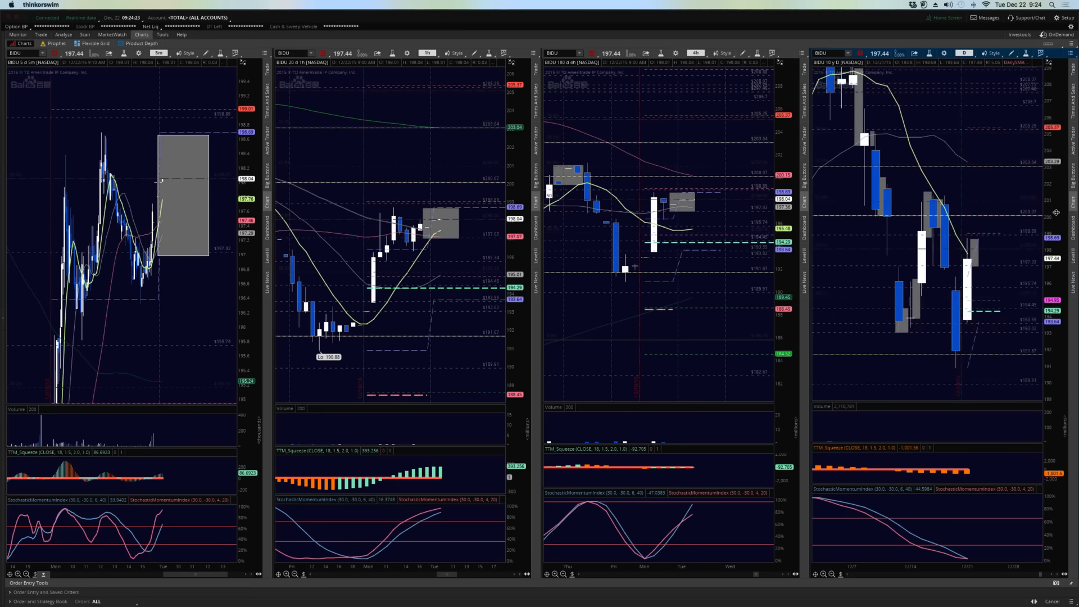
{"action": "mouse_move", "coordinate": [699, 179]}
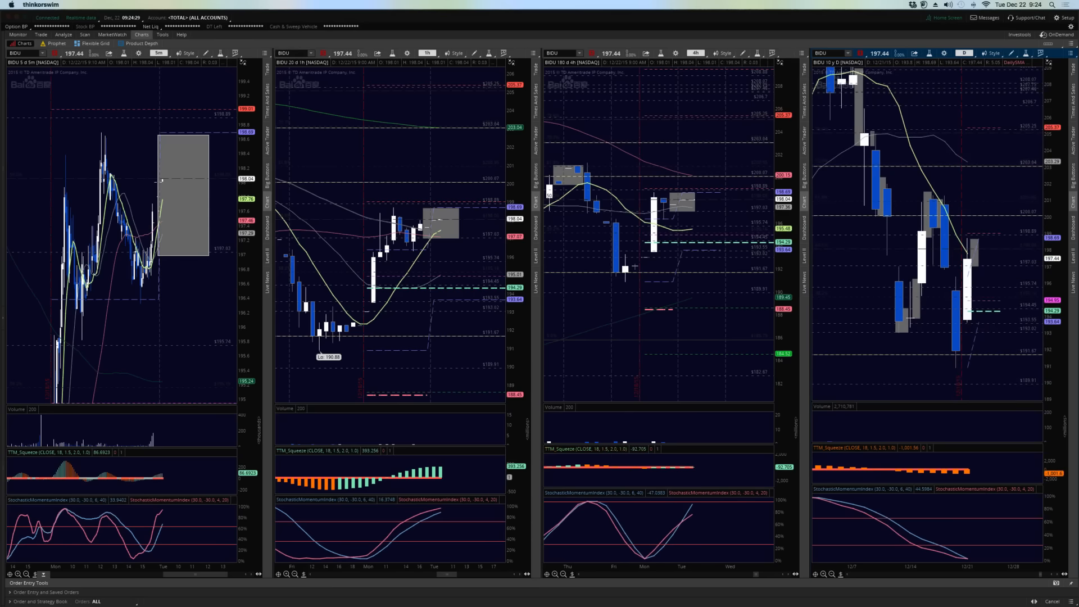
Select the 1-hour chart's symbol box to enter a new ticker
{"action": "left_click", "coordinate": [289, 53]}
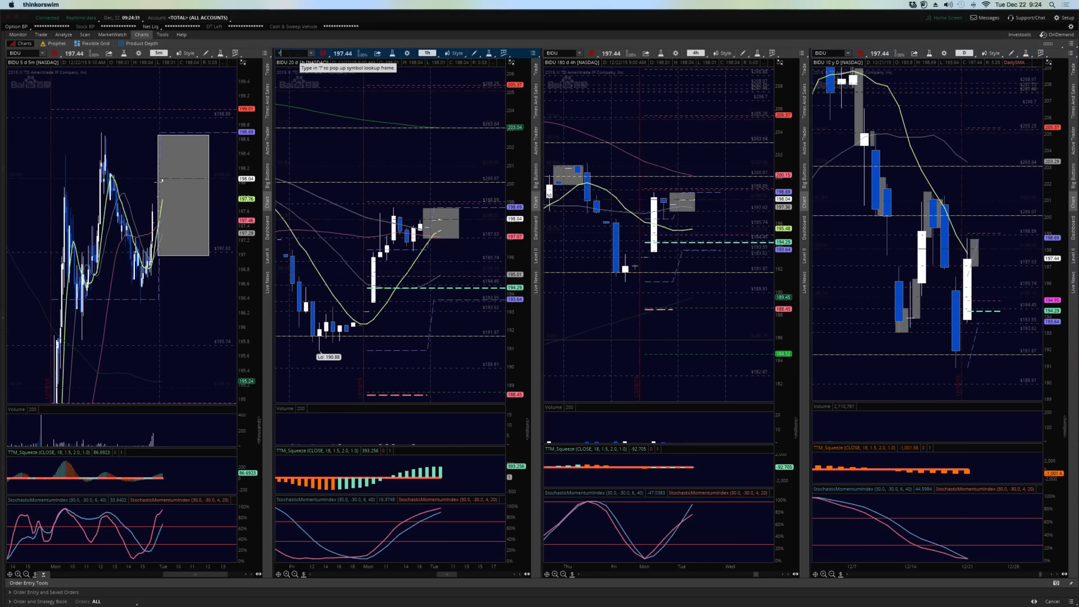
Enter YHOO as the linked symbol, replacing BIDU in all four panes
{"action": "type", "text": "YHOO"}
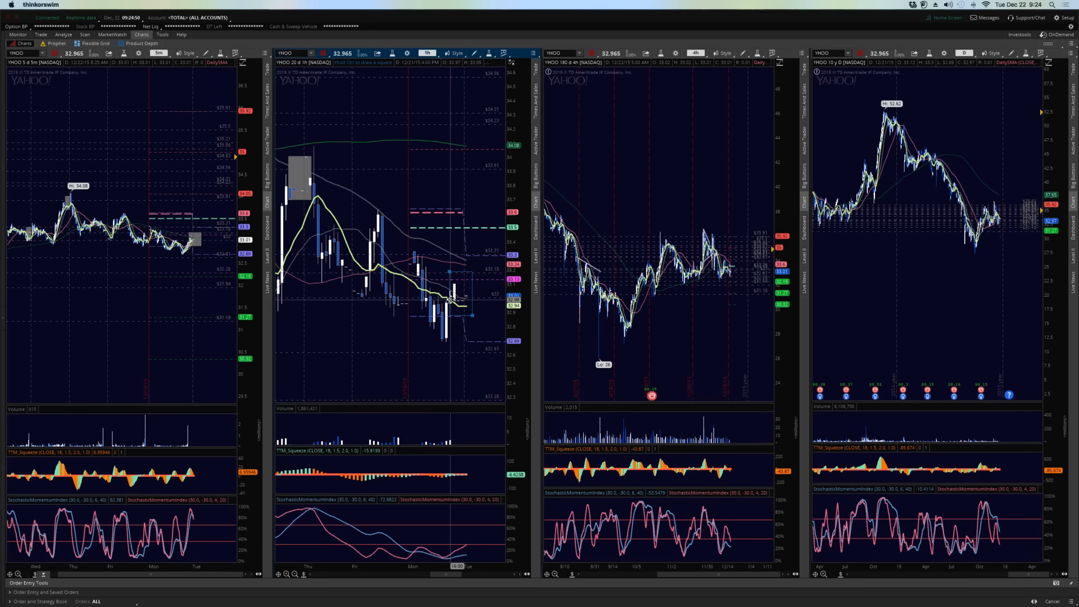
{"action": "mouse_move", "coordinate": [471, 303]}
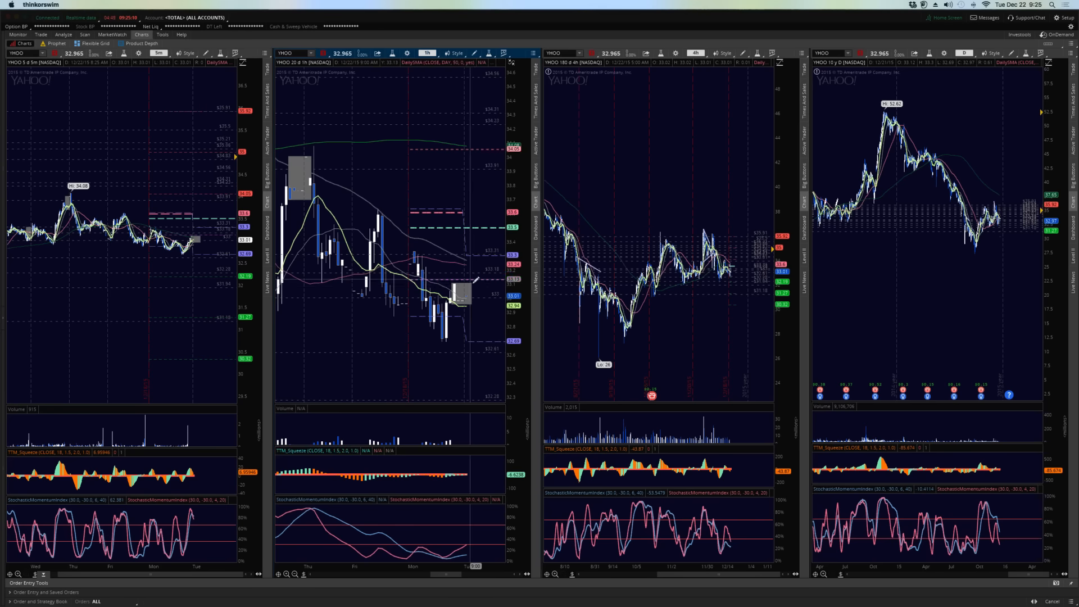
{"action": "mouse_move", "coordinate": [460, 292]}
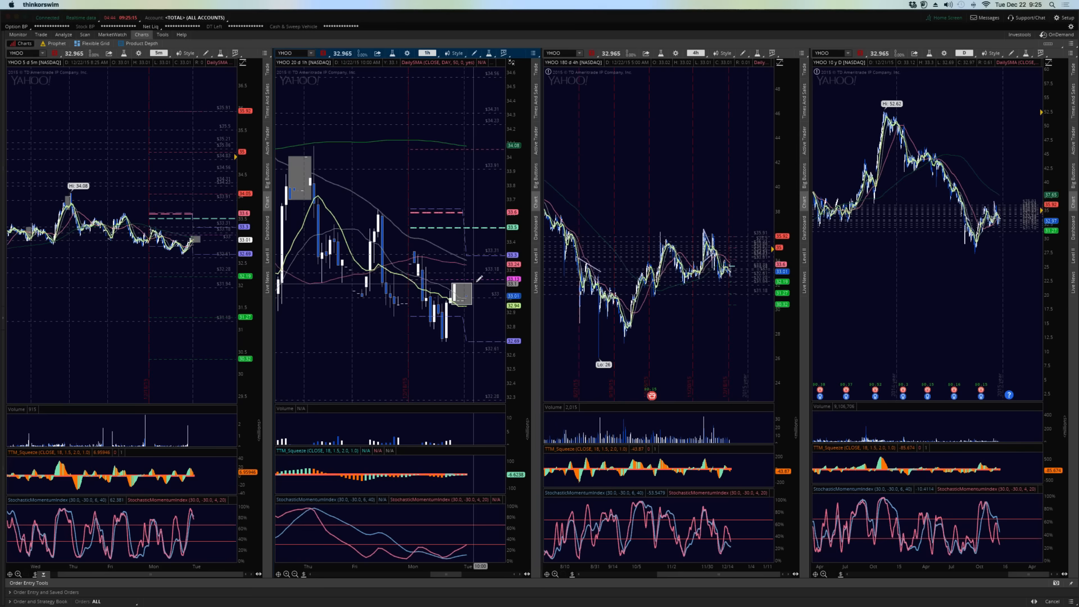
{"action": "mouse_move", "coordinate": [481, 253]}
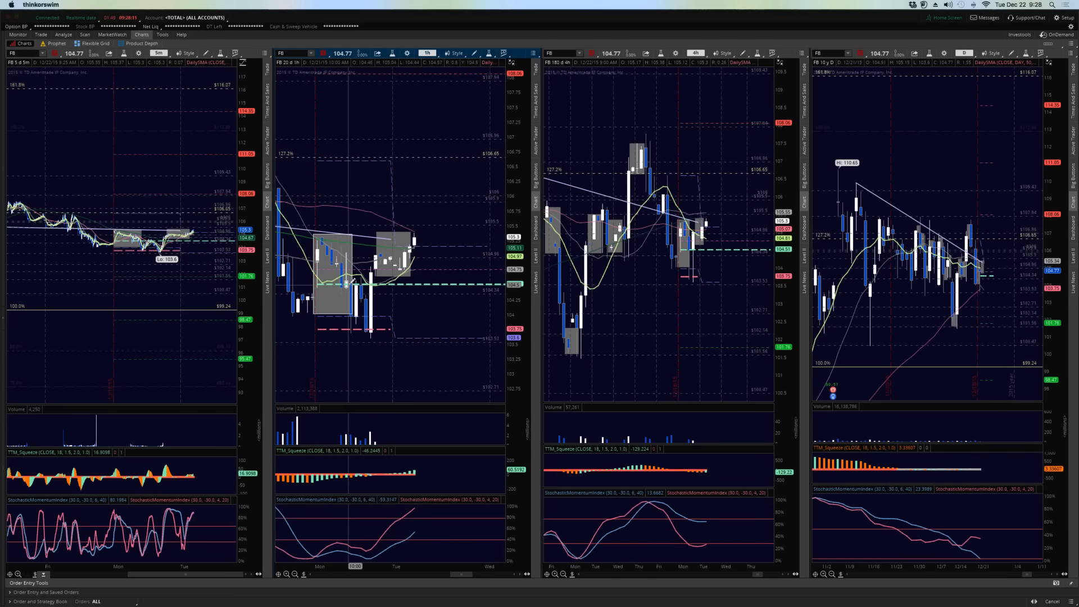
{"action": "mouse_move", "coordinate": [370, 285]}
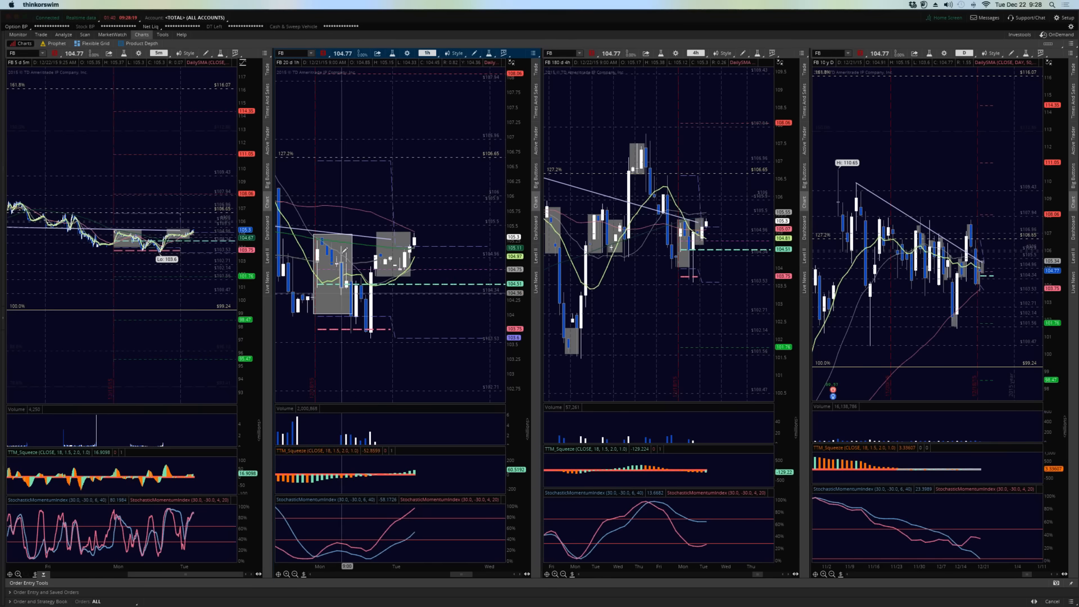
{"action": "mouse_move", "coordinate": [337, 247]}
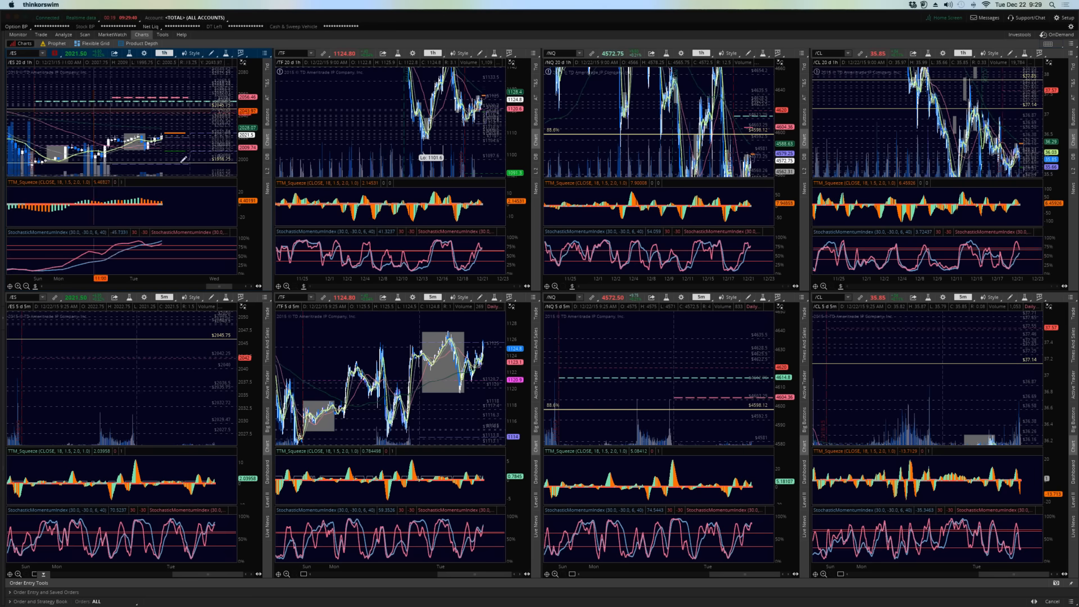
Zoom the /ES 1-hour chart in on its most recent candles
{"action": "left_click_drag", "start_coordinate": [82, 117], "coordinate": [182, 165]}
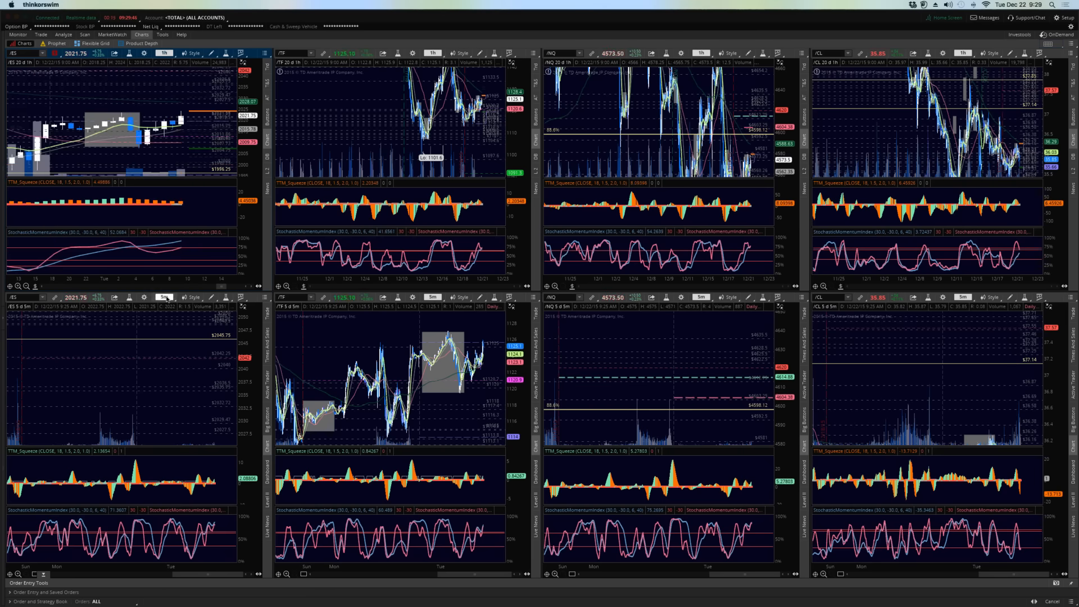
Switch the lower /ES chart from 5-minute bars to 10 D : 30m
{"action": "left_click", "coordinate": [165, 297]}
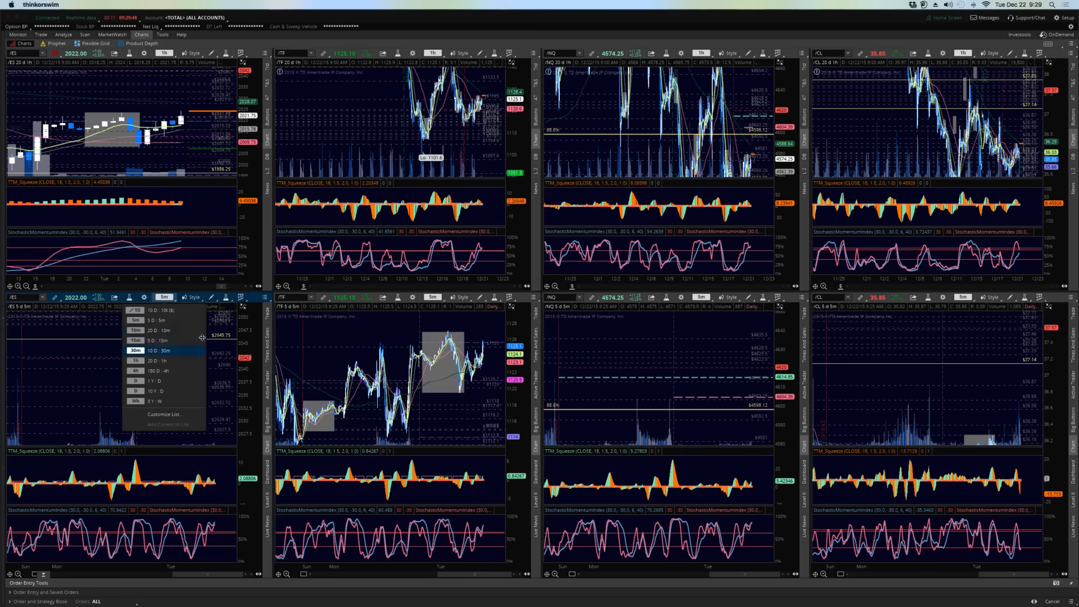
{"action": "left_click", "coordinate": [158, 351]}
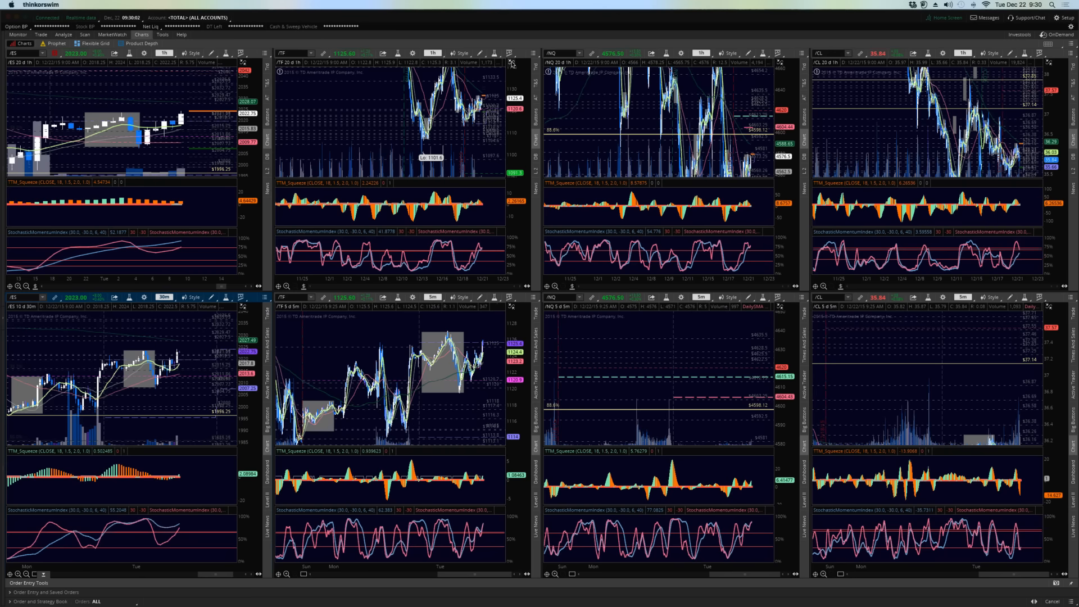
{"action": "left_click", "coordinate": [509, 63]}
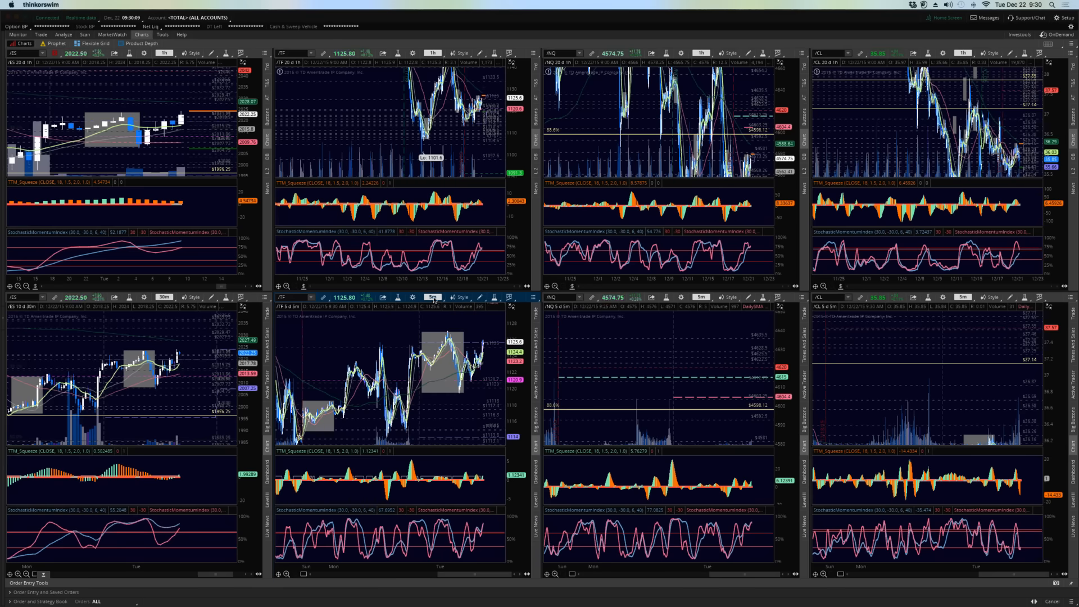
Set the lower /TF chart to the 10 D : 30m timeframe
{"action": "left_click", "coordinate": [432, 298]}
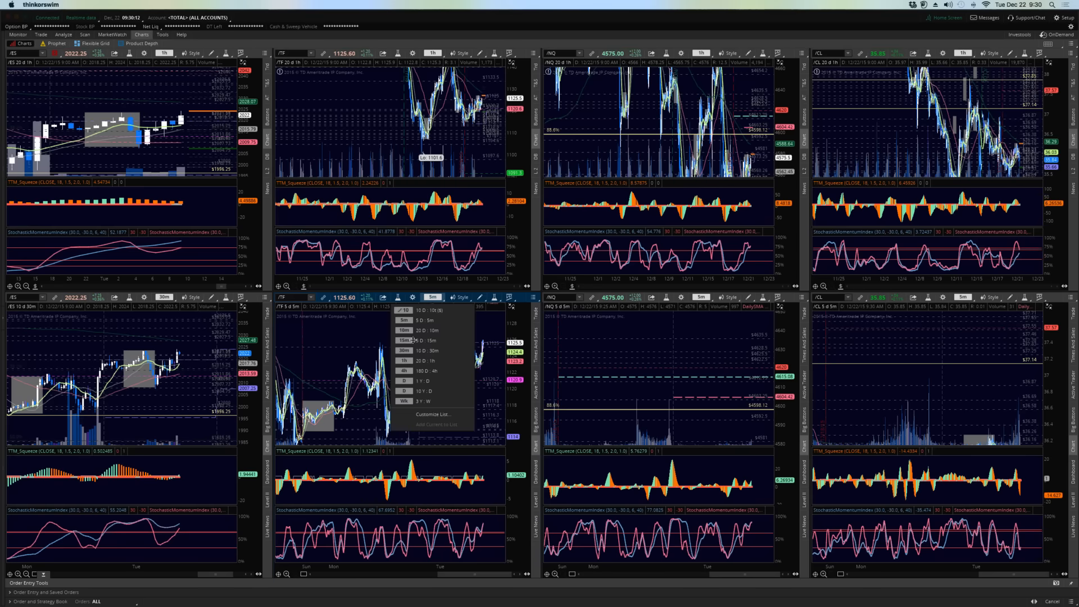
{"action": "left_click", "coordinate": [427, 350]}
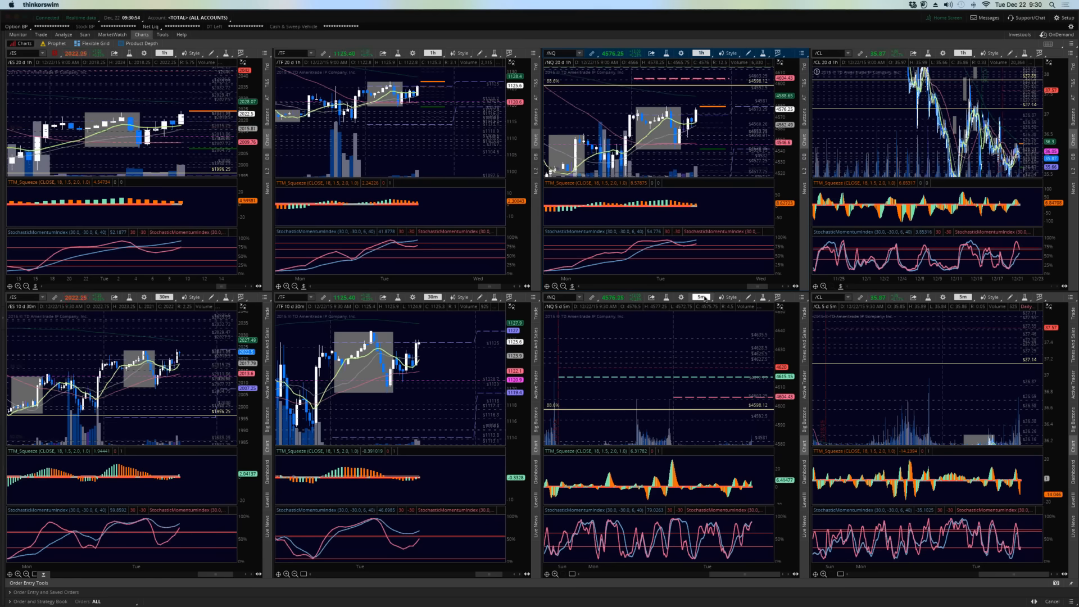
Set the lower /NQ chart to the 10 D : 30m timeframe
{"action": "left_click", "coordinate": [700, 296]}
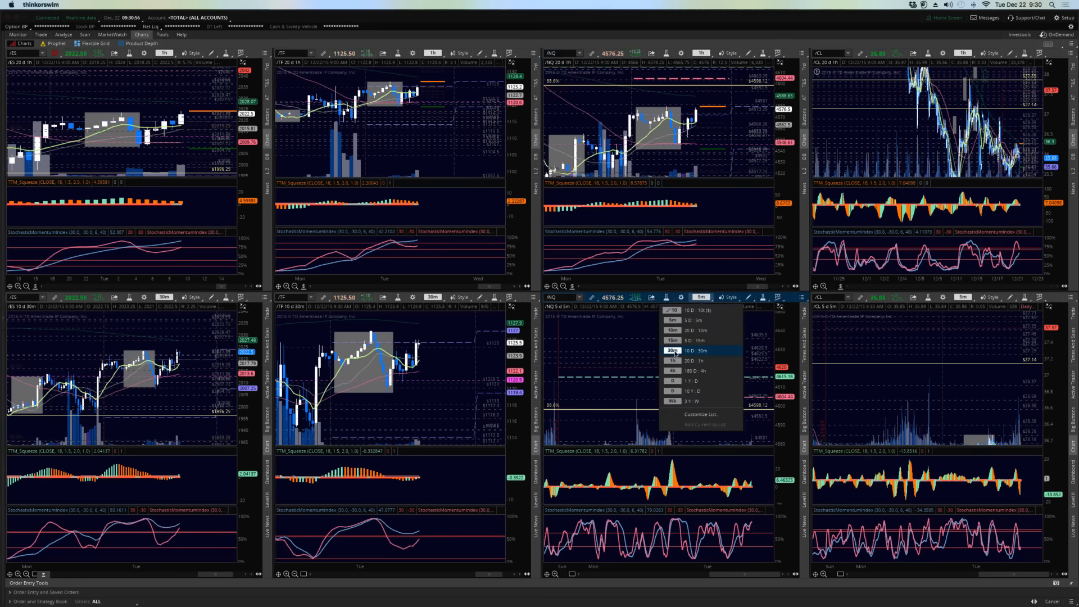
{"action": "left_click", "coordinate": [698, 351]}
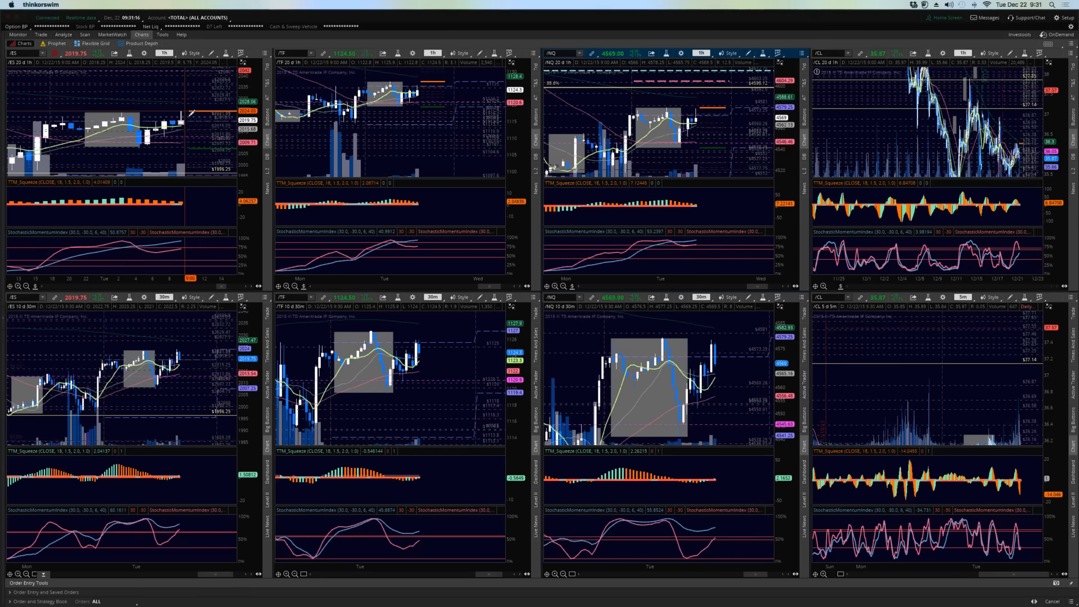
{"action": "right_click", "coordinate": [200, 114]}
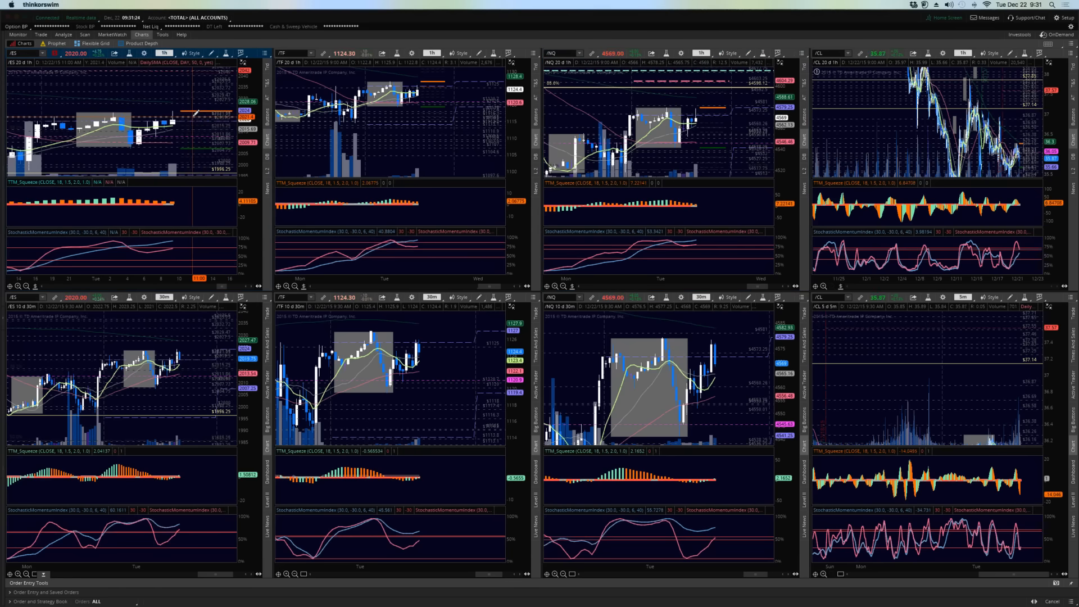
Remove a price-level drawing from the /ES hourly chart
{"action": "right_click", "coordinate": [196, 117]}
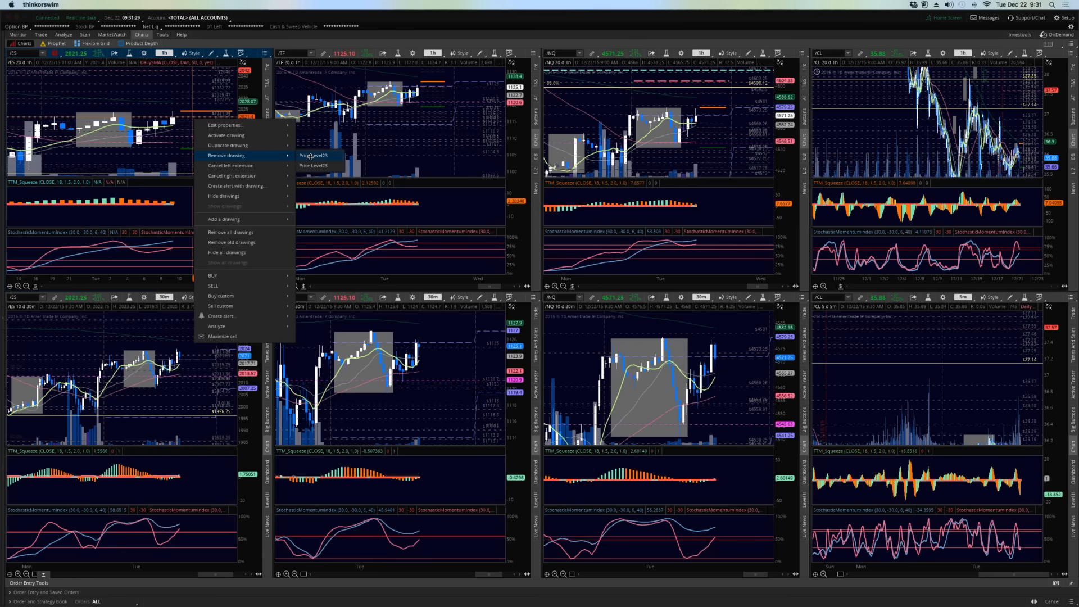
{"action": "left_click", "coordinate": [313, 156]}
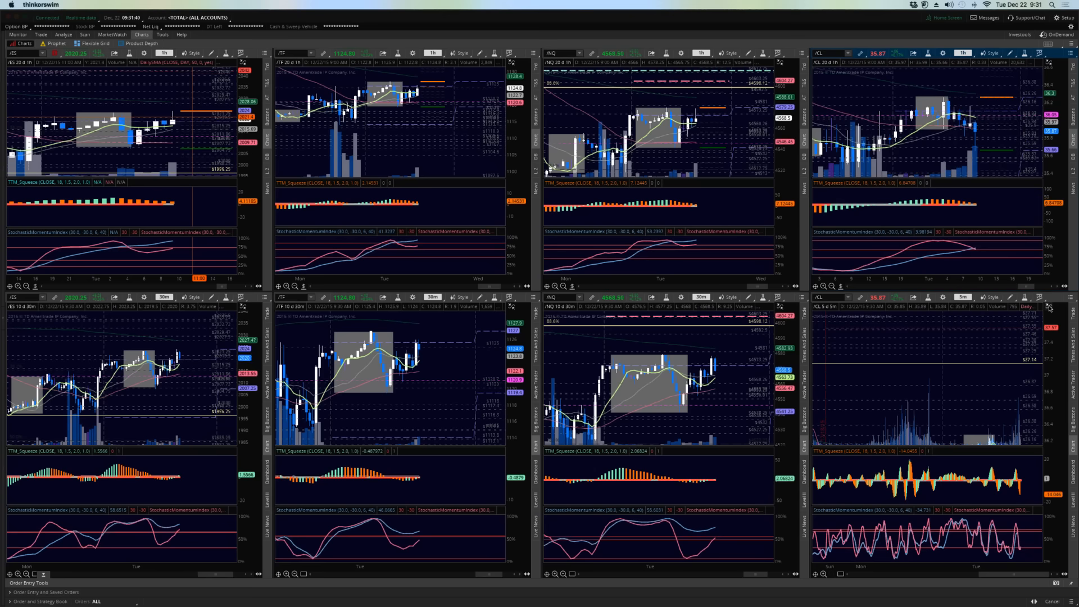
Set the lower /CL chart to the 10 D : 30m timeframe
{"action": "left_click", "coordinate": [963, 297]}
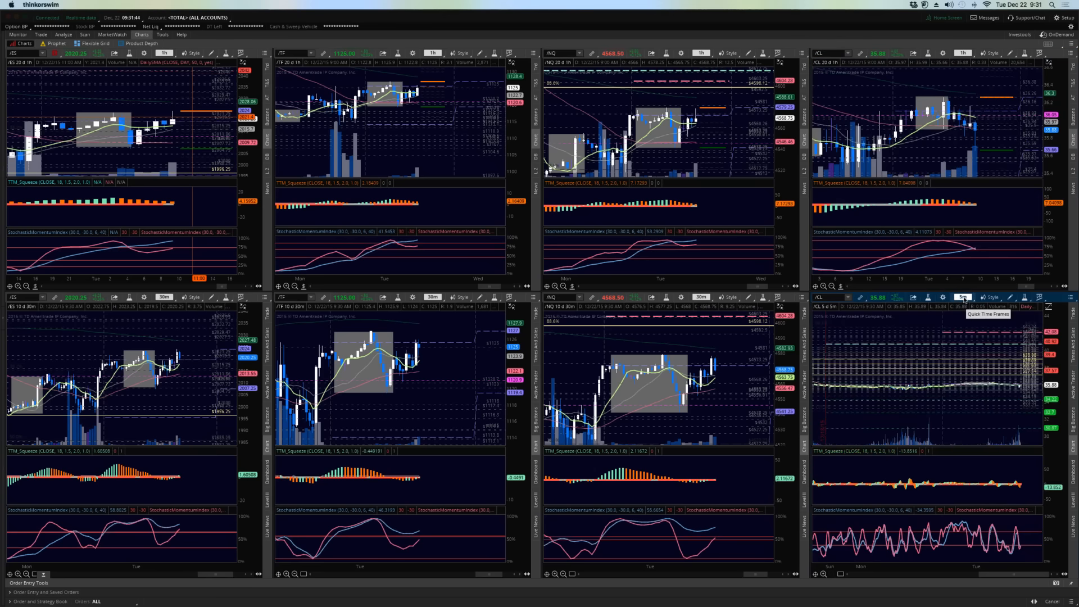
{"action": "left_click", "coordinate": [962, 296]}
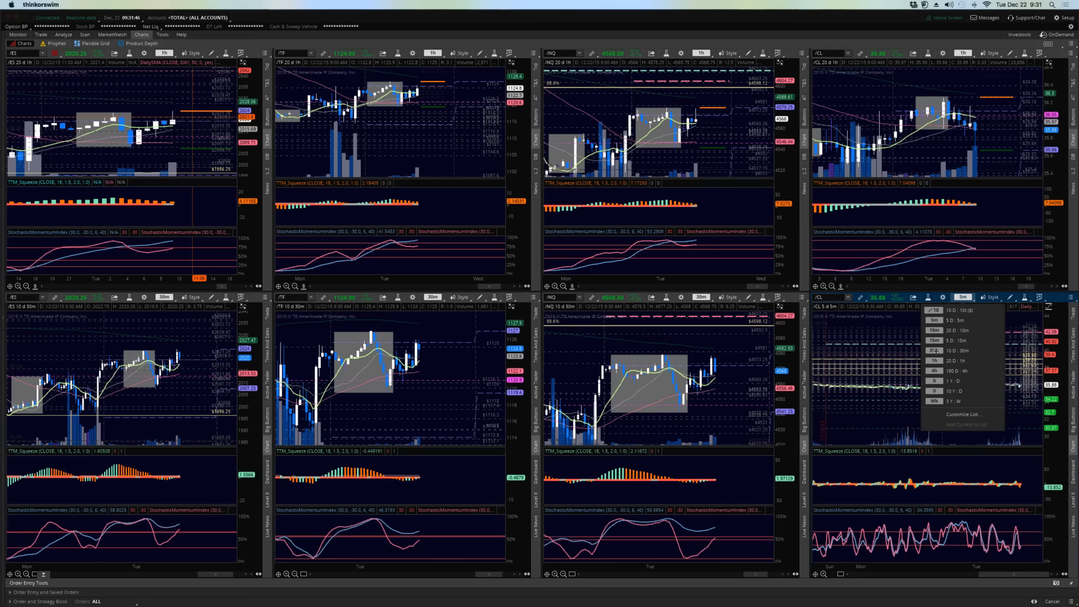
{"action": "left_click", "coordinate": [937, 350]}
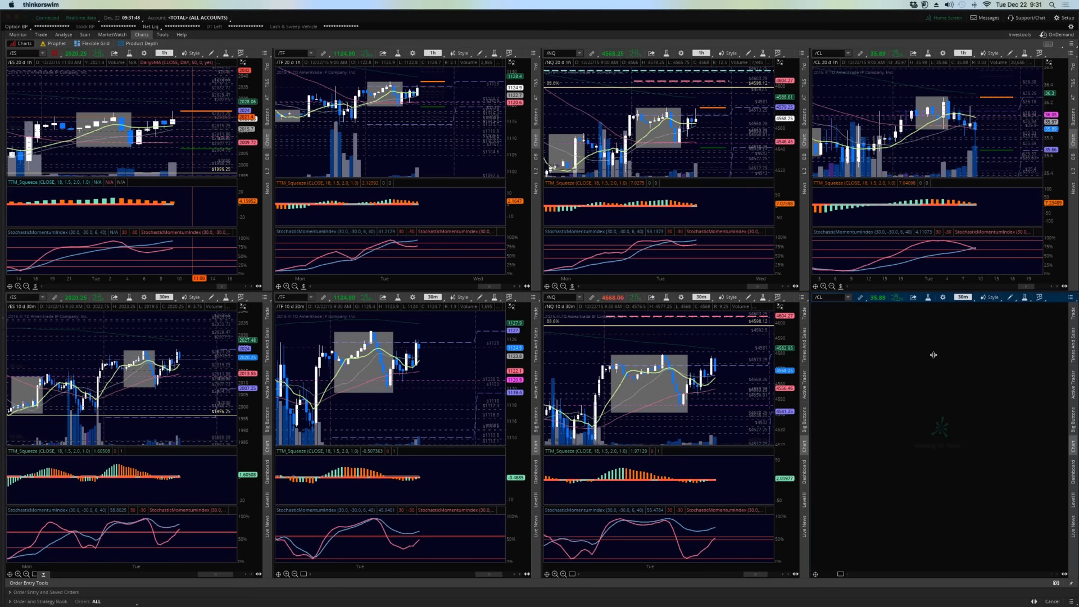